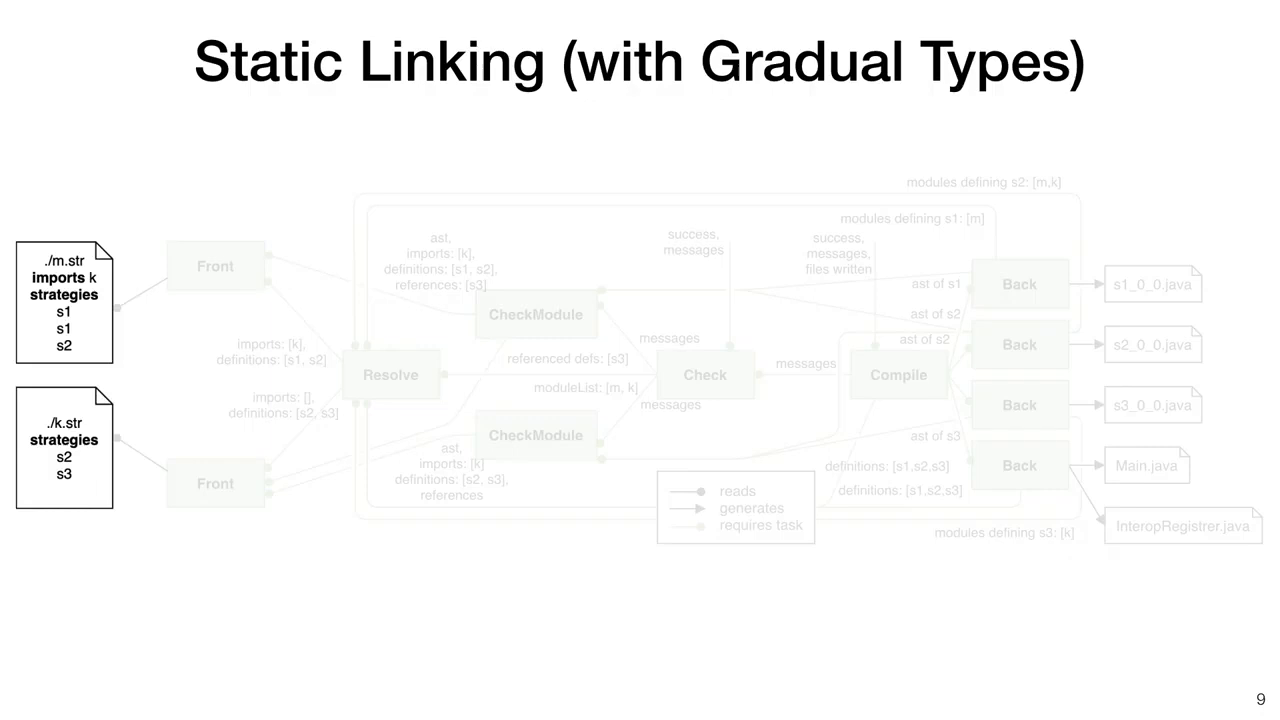
Step: Advance slide 9 to the build highlighting Check and its success/messages output in green
{"action": "left_click", "coordinate": [706, 374]}
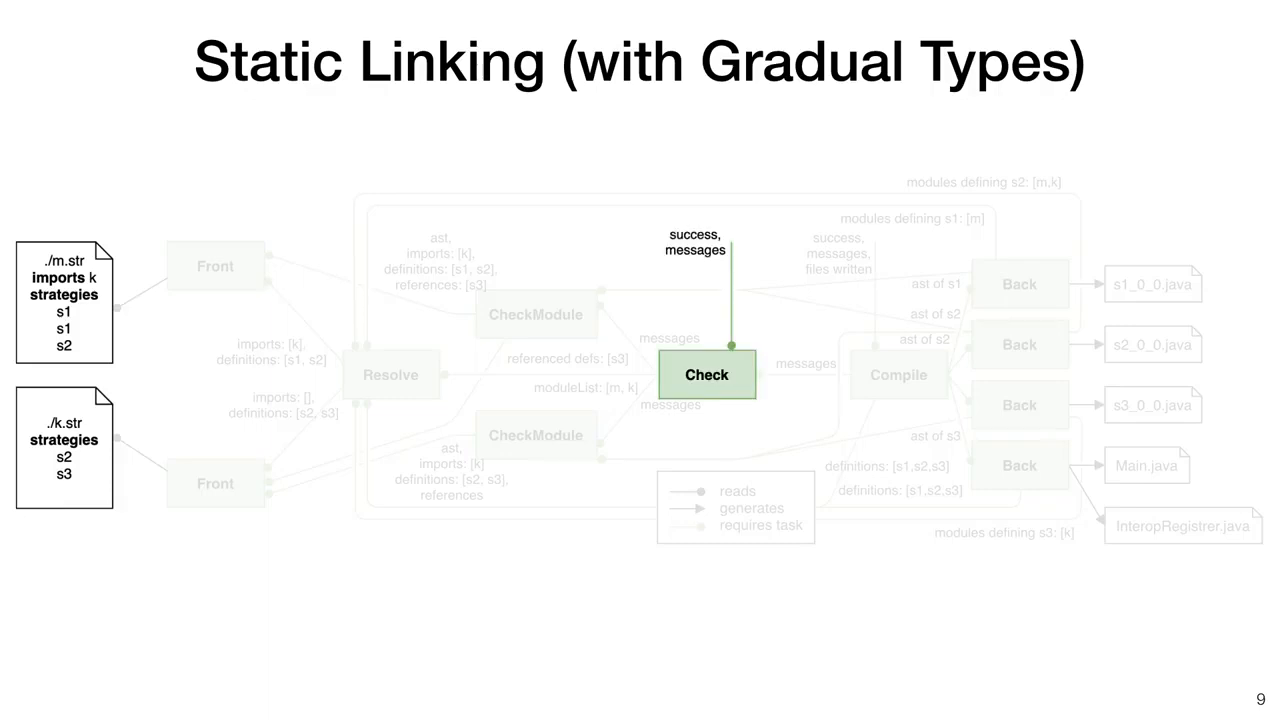